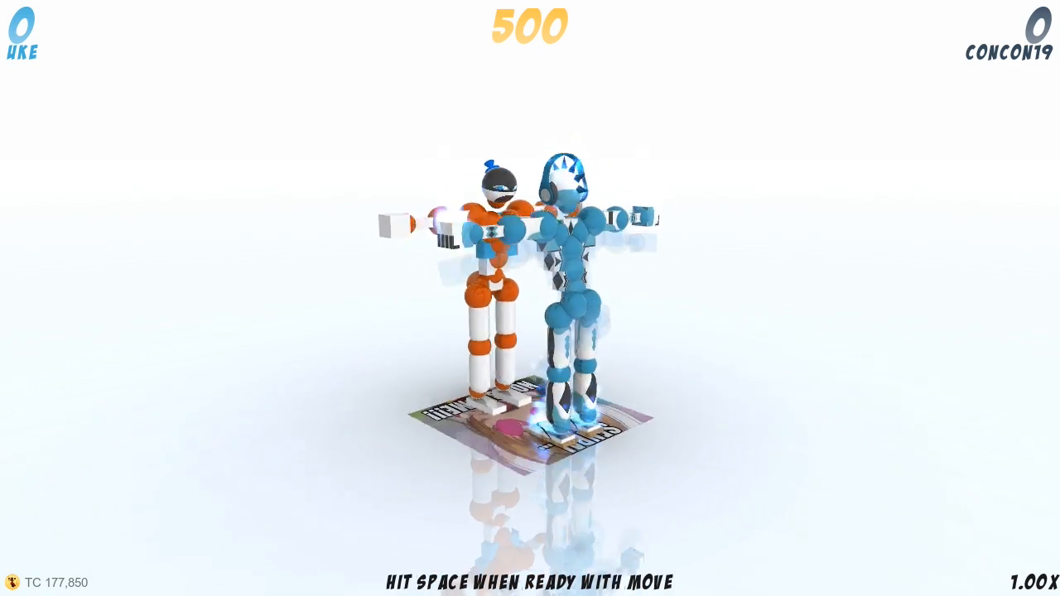
- Open Toribash's shader list with Ctrl+H
{"action": "key", "text": "ctrl+h"}
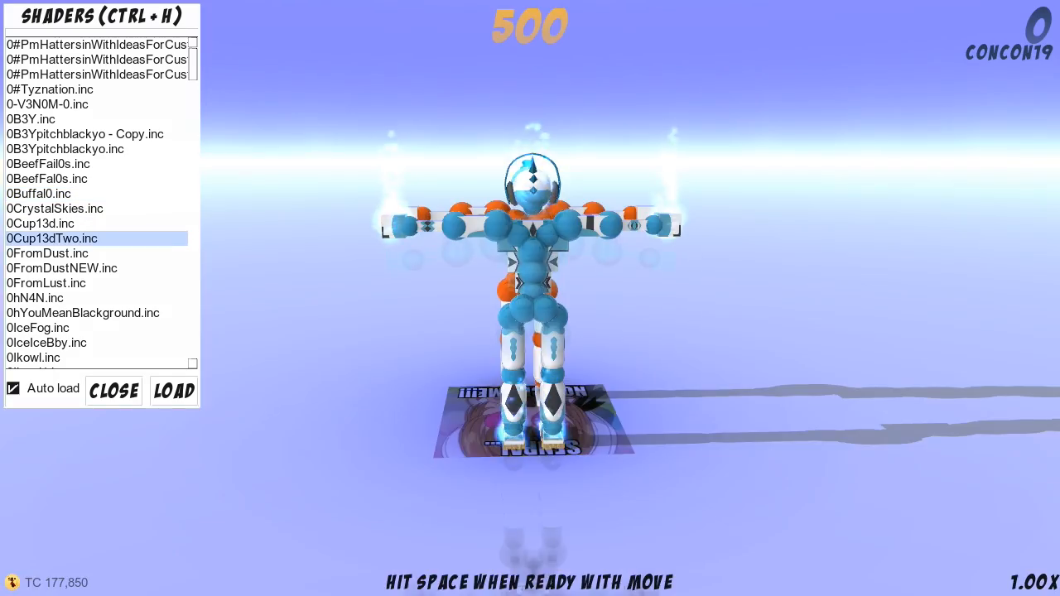
- Preview Snow Night, Red Wave and Red Planet, then apply the Silver shader
{"action": "left_click", "coordinate": [46, 342]}
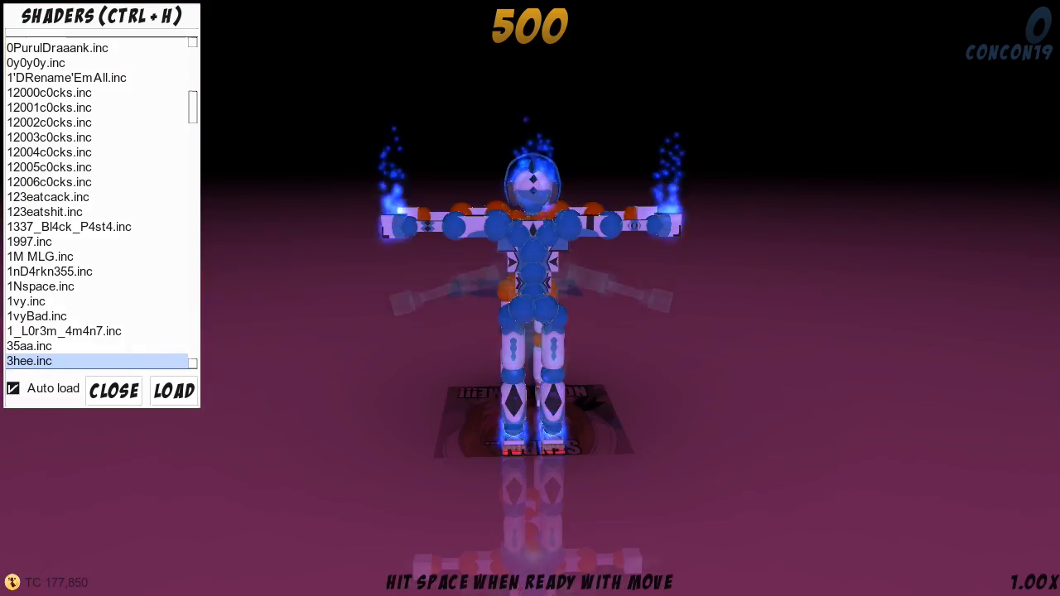
{"action": "scroll", "scroll_direction": "down", "scroll_amount": 3}
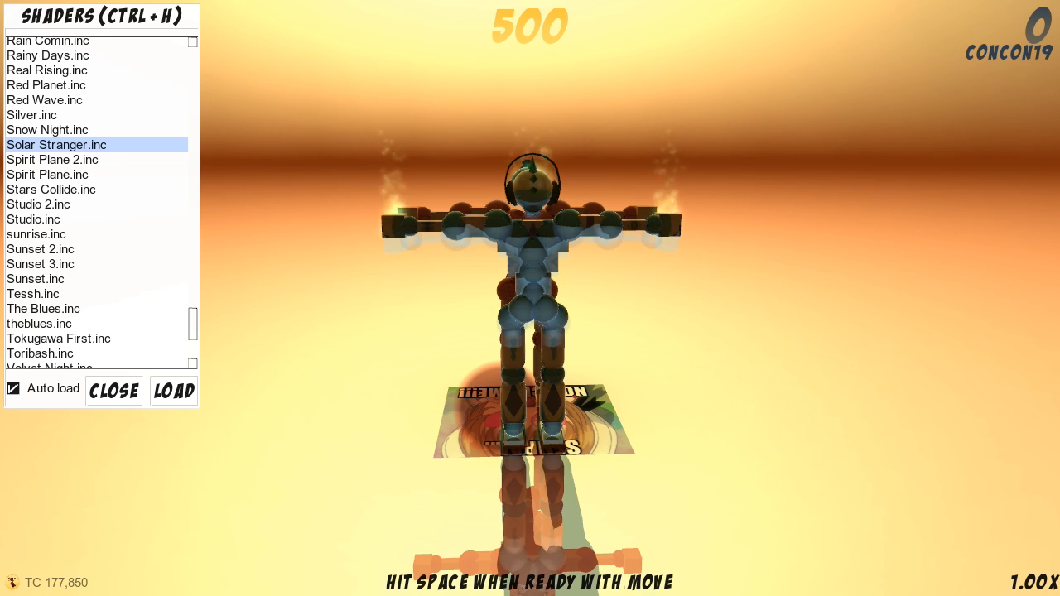
{"action": "left_click", "coordinate": [47, 130]}
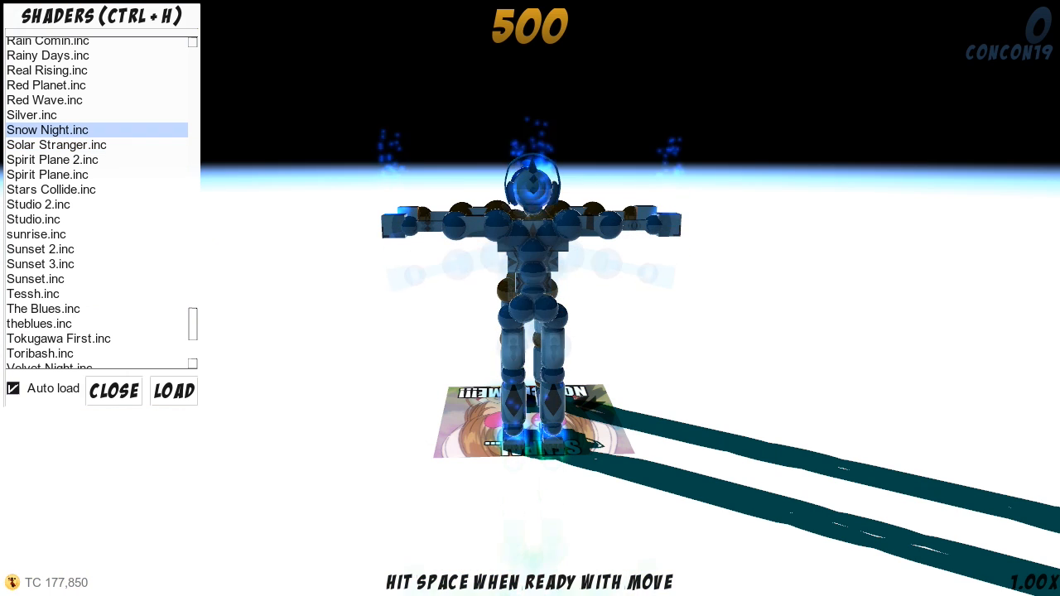
{"action": "left_click", "coordinate": [44, 99]}
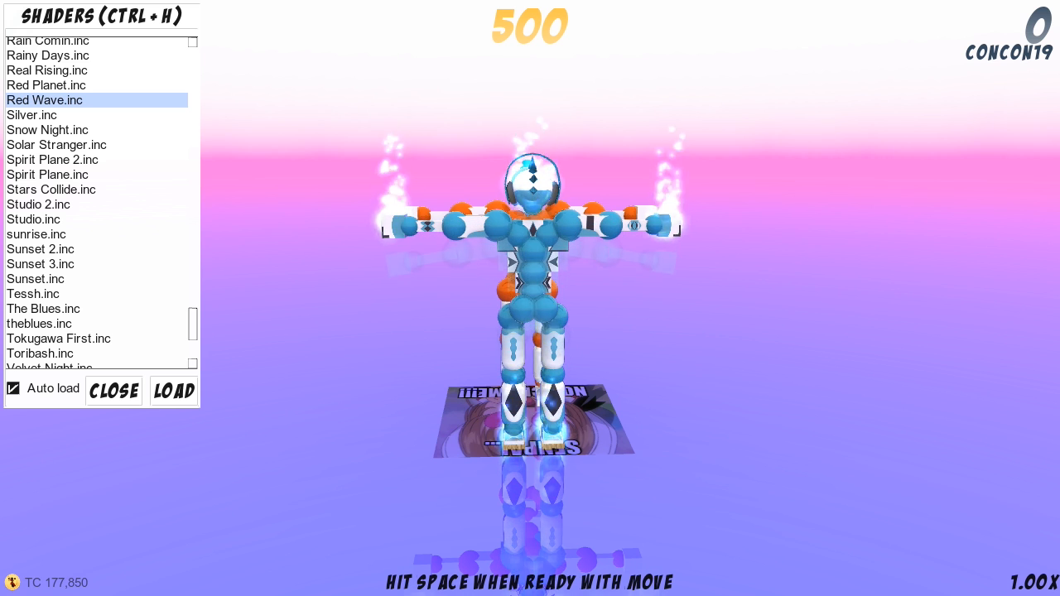
{"action": "left_click", "coordinate": [46, 85]}
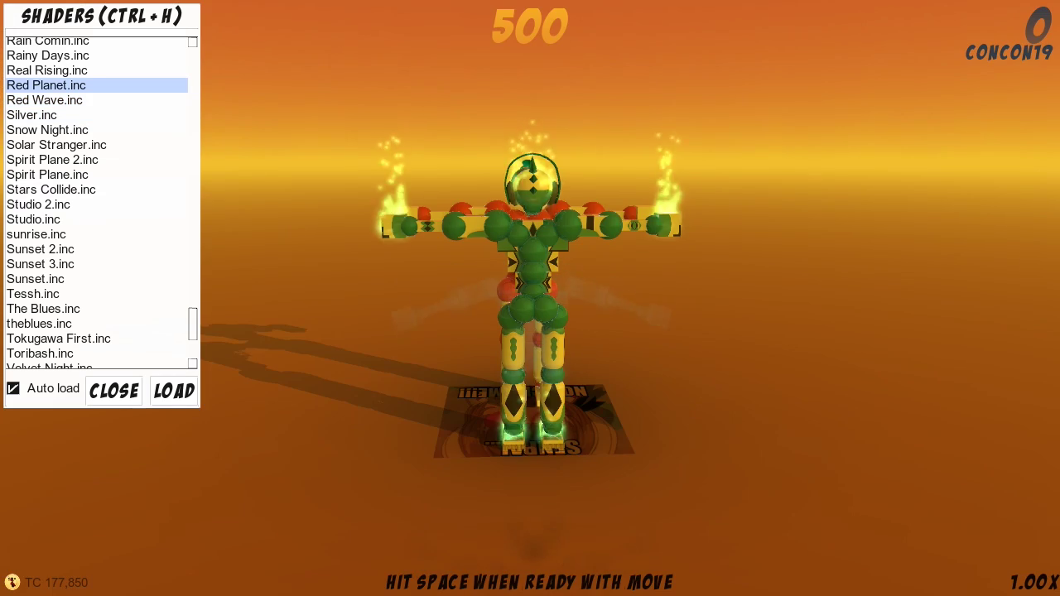
{"action": "left_click", "coordinate": [32, 114]}
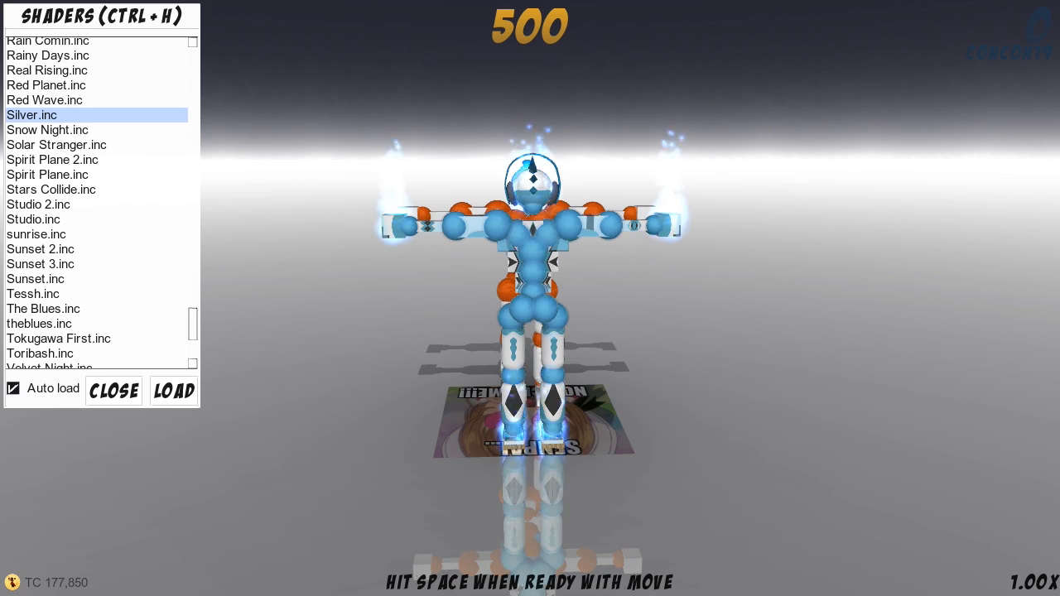
{"action": "left_click", "coordinate": [113, 390]}
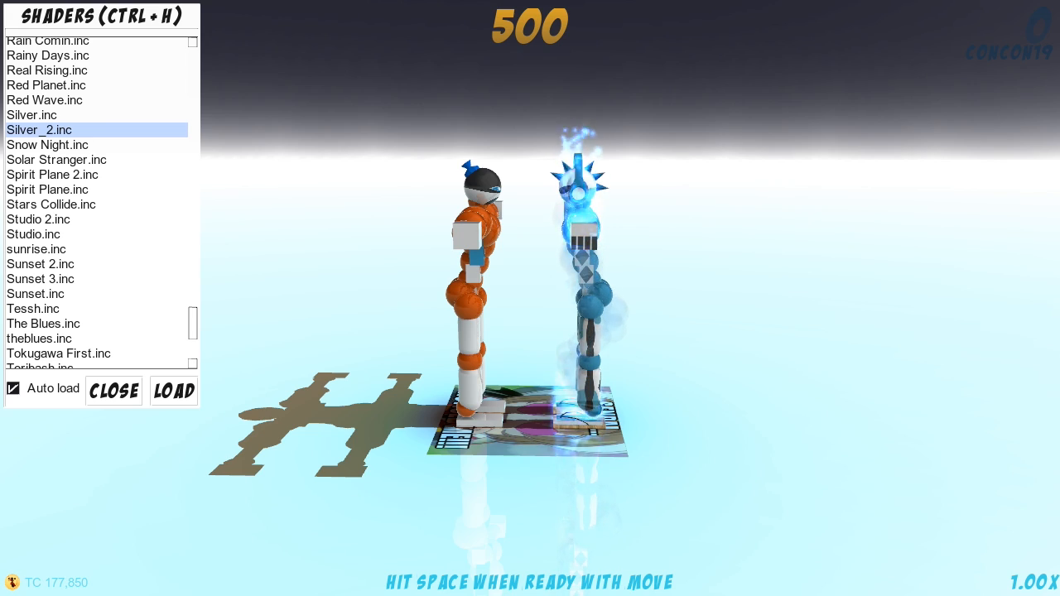
- Close the shader list to view the pale cyan Silver_2 scene
{"action": "left_click", "coordinate": [113, 390]}
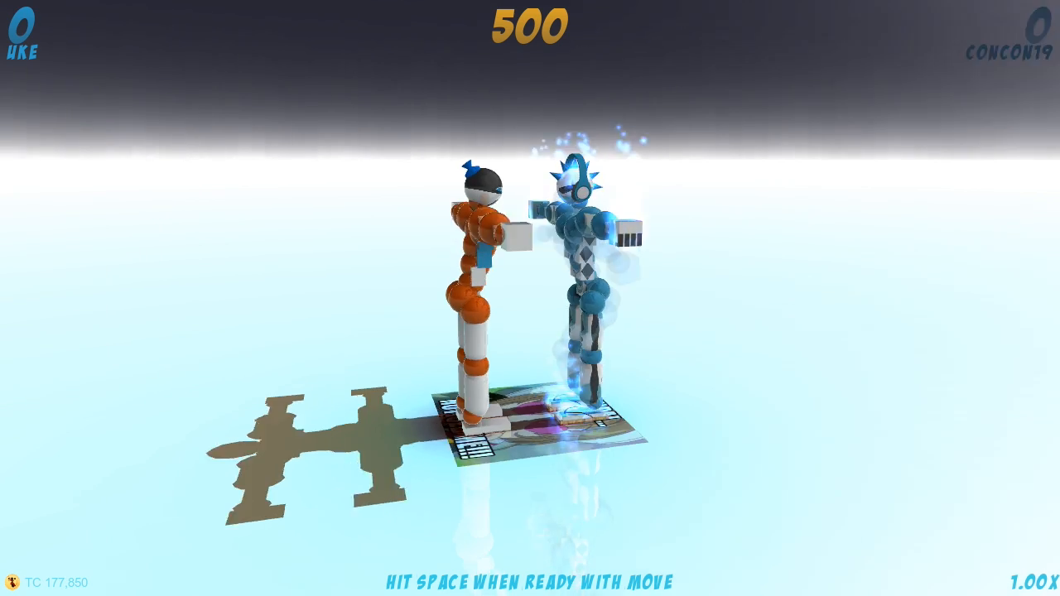